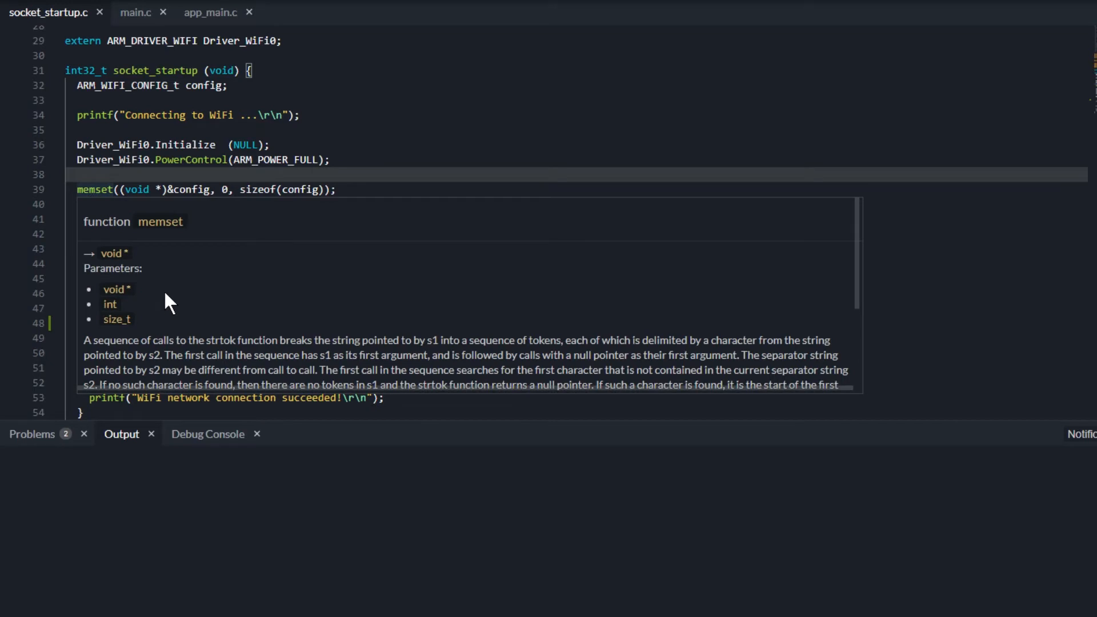
# Step: View printf's declaration in stdio.h, then return to socket_startup.c
pyautogui.scroll(-3)
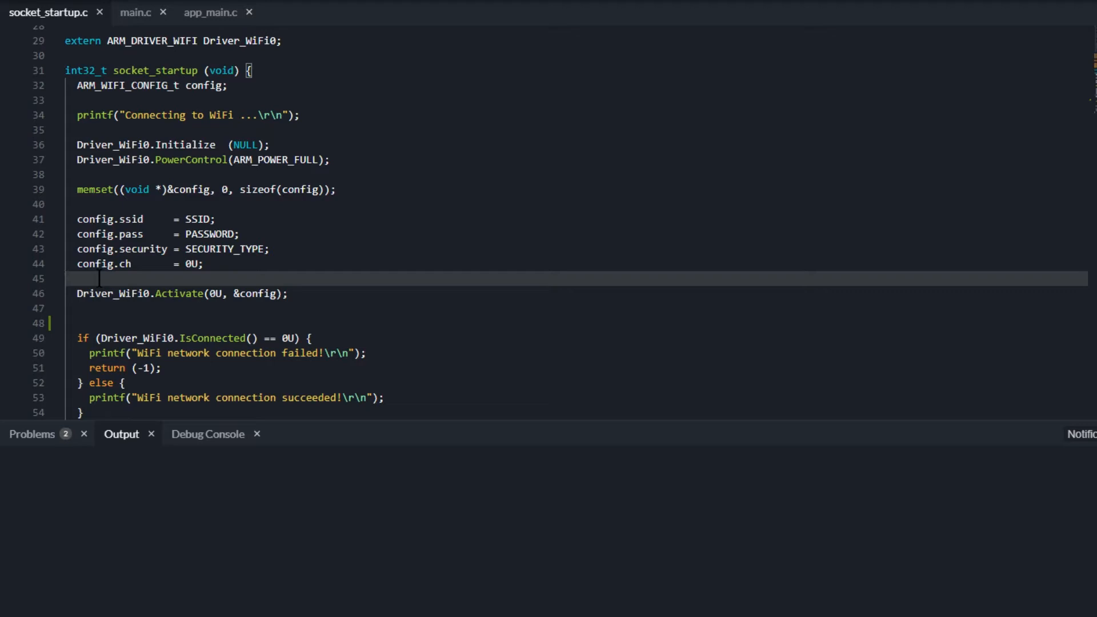
pyautogui.moveTo(63, 287)
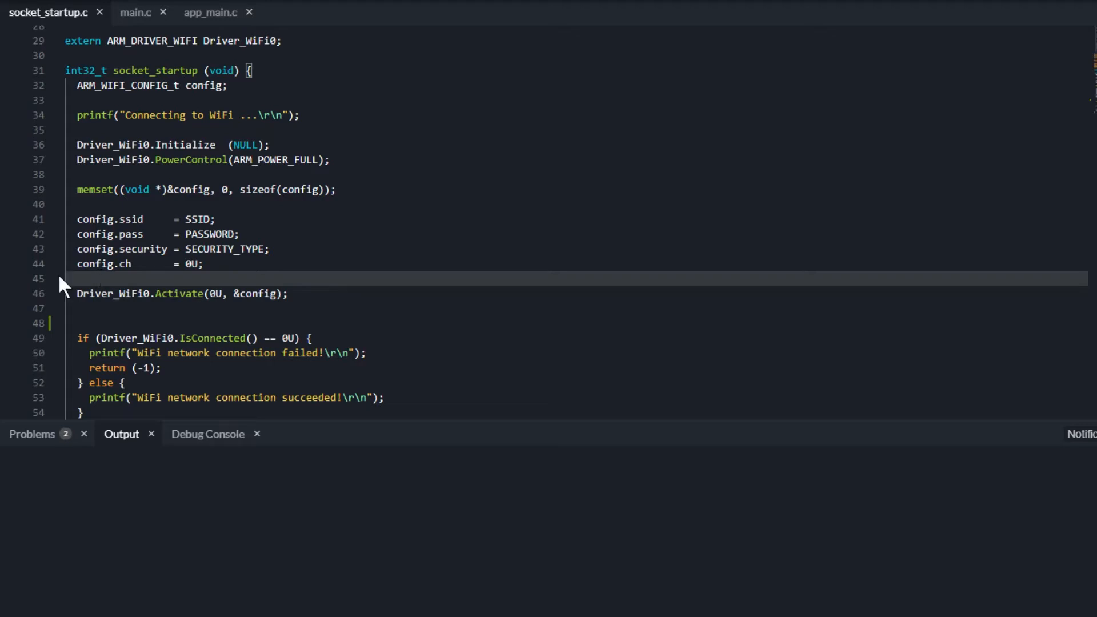
pyautogui.moveTo(93, 115)
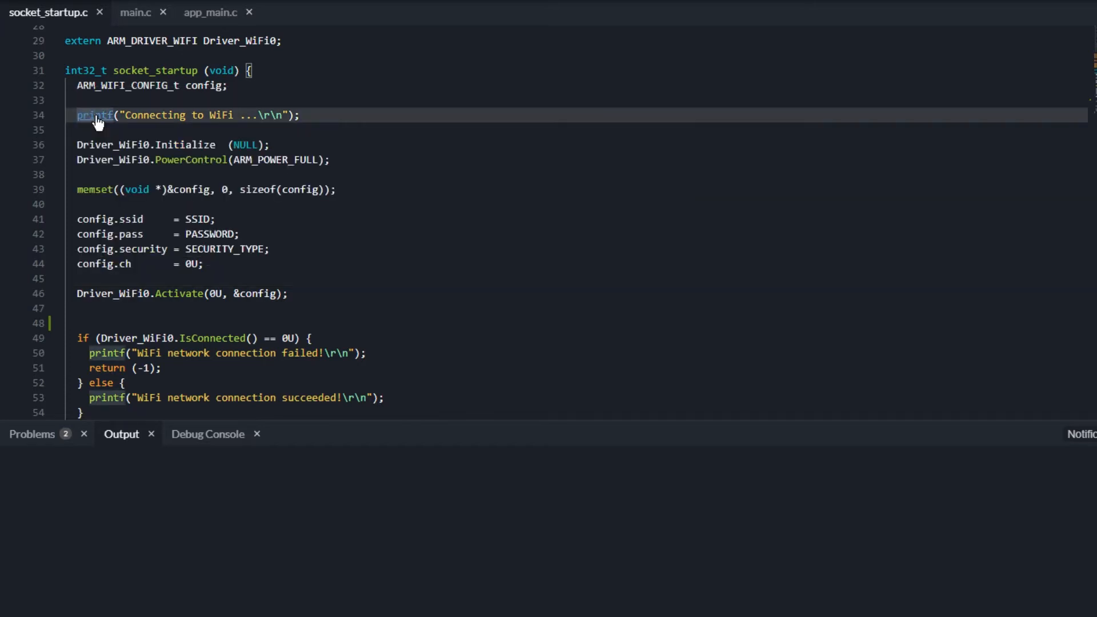
pyautogui.click(93, 114)
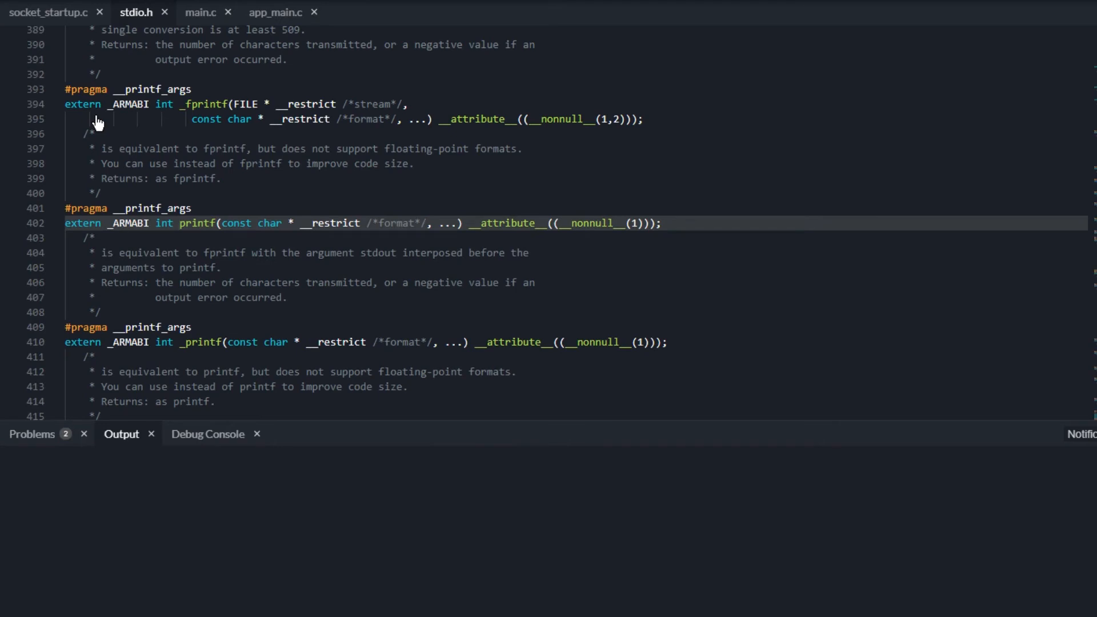
pyautogui.moveTo(10, 122)
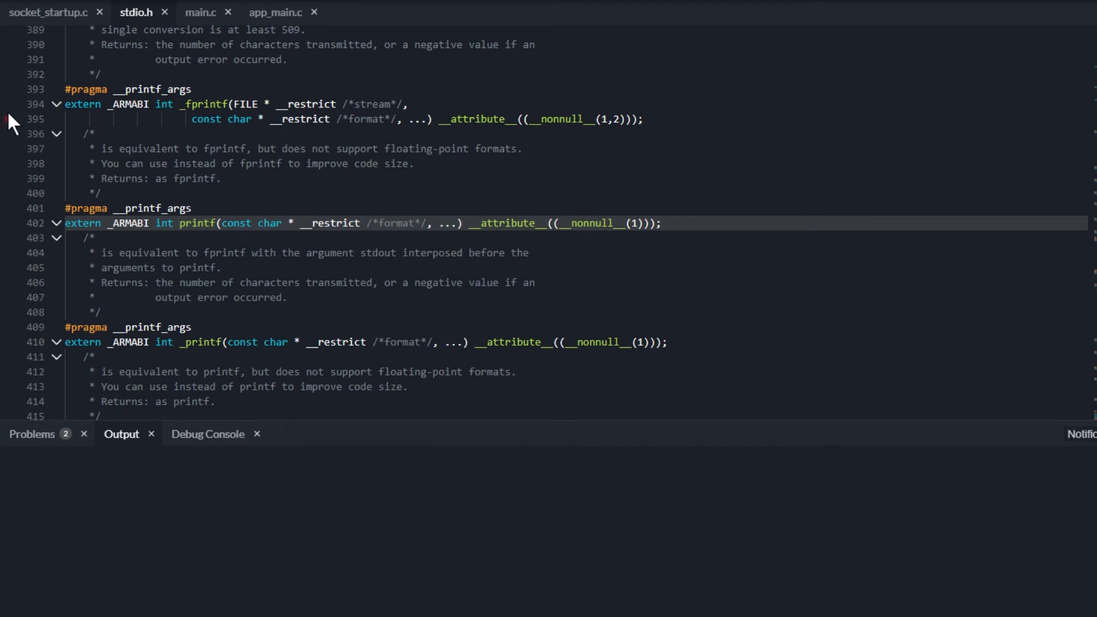
pyautogui.click(49, 13)
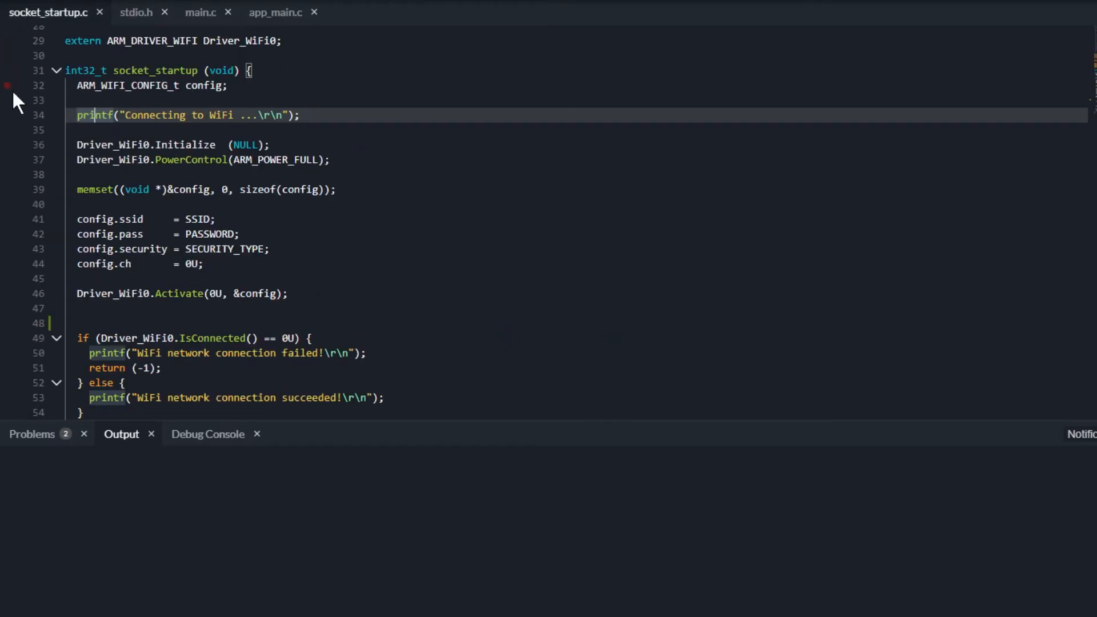
# Step: Peek printf's stdio.h definition inline, then peek its four references and preview the app_main.c call
pyautogui.rightClick(95, 115)
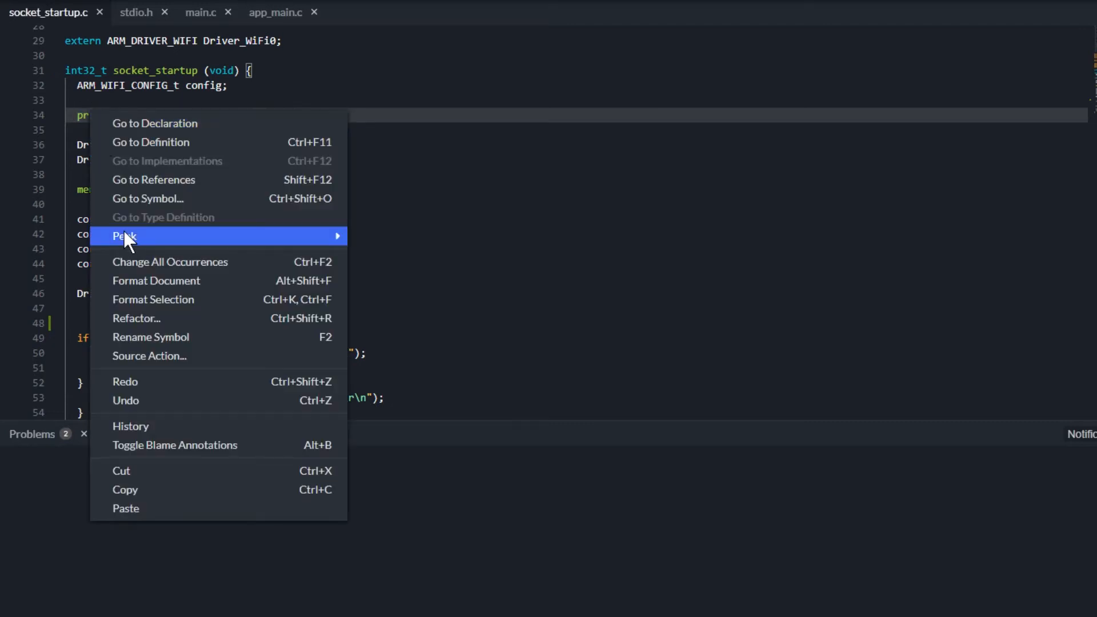
pyautogui.click(124, 236)
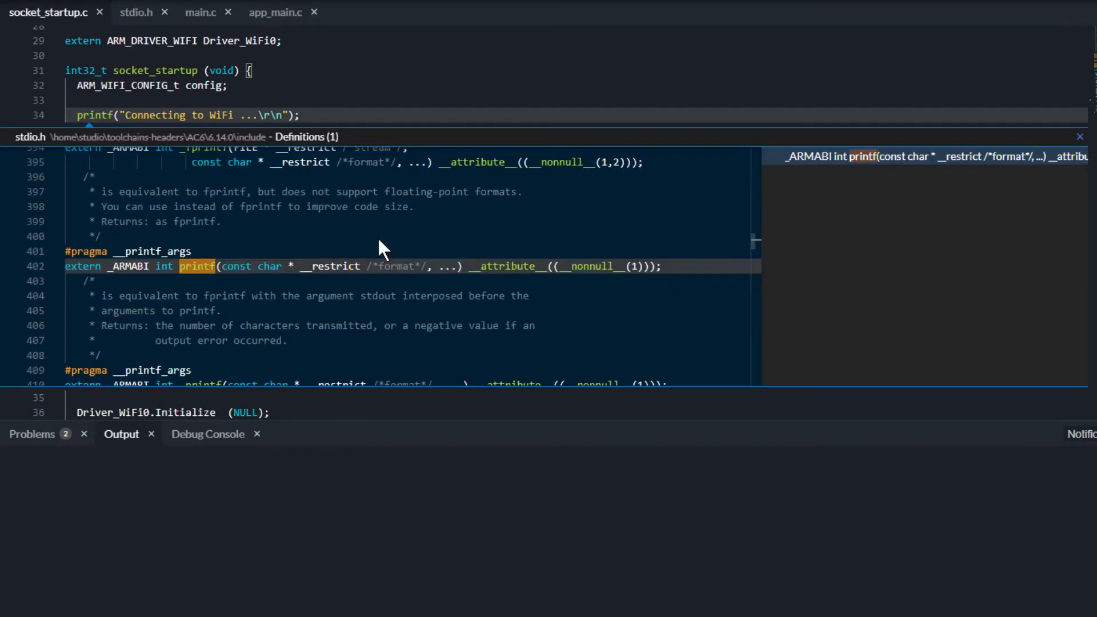
pyautogui.moveTo(1015, 244)
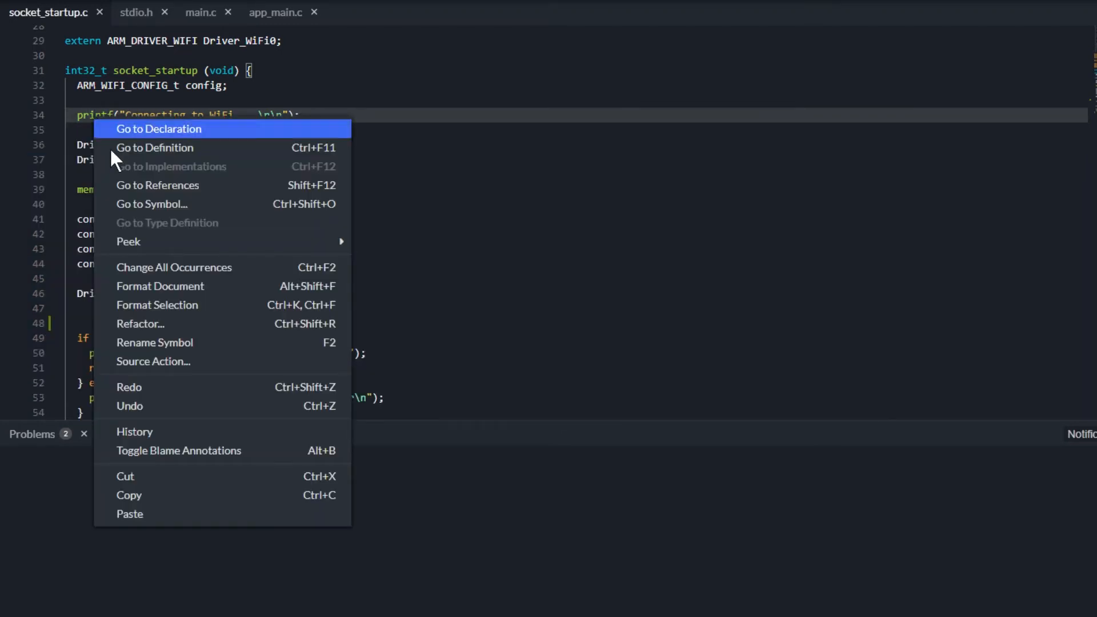
pyautogui.moveTo(130, 242)
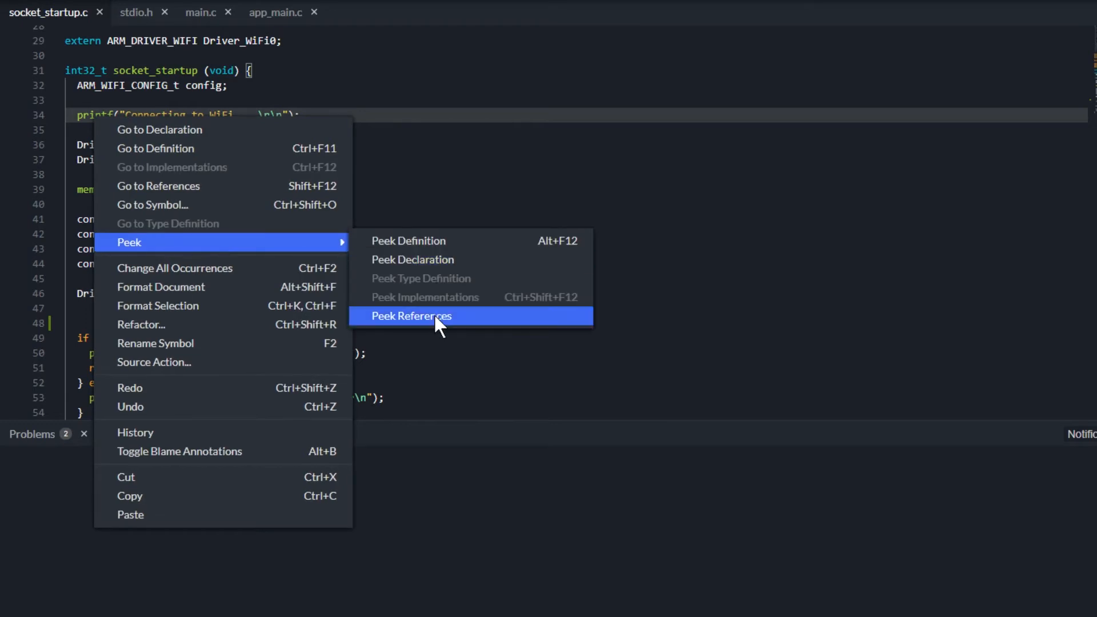
pyautogui.click(411, 315)
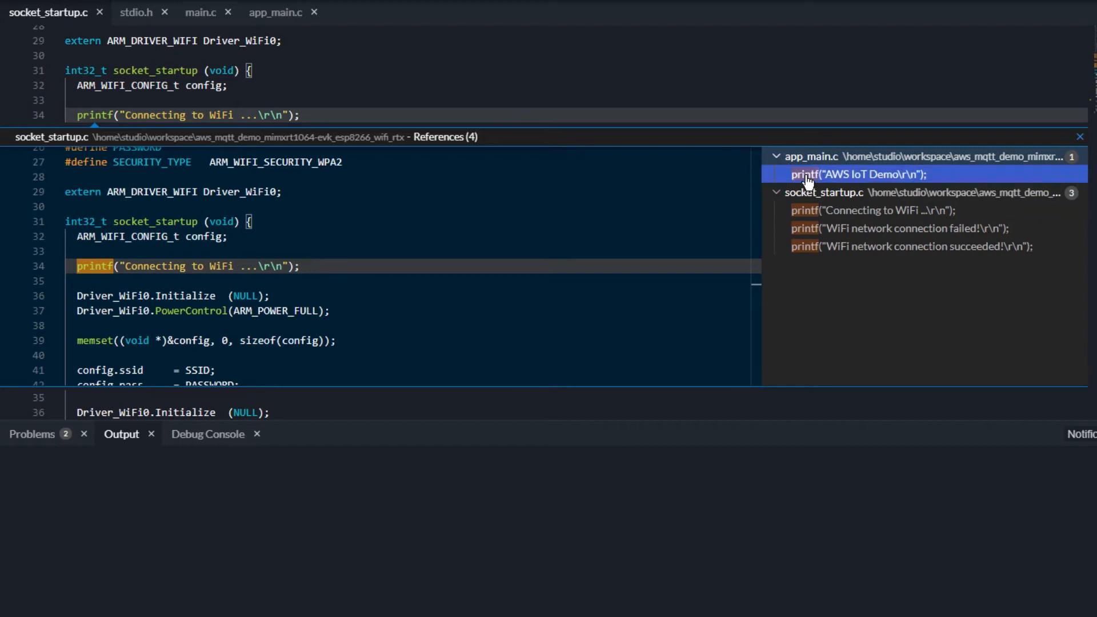
pyautogui.click(859, 174)
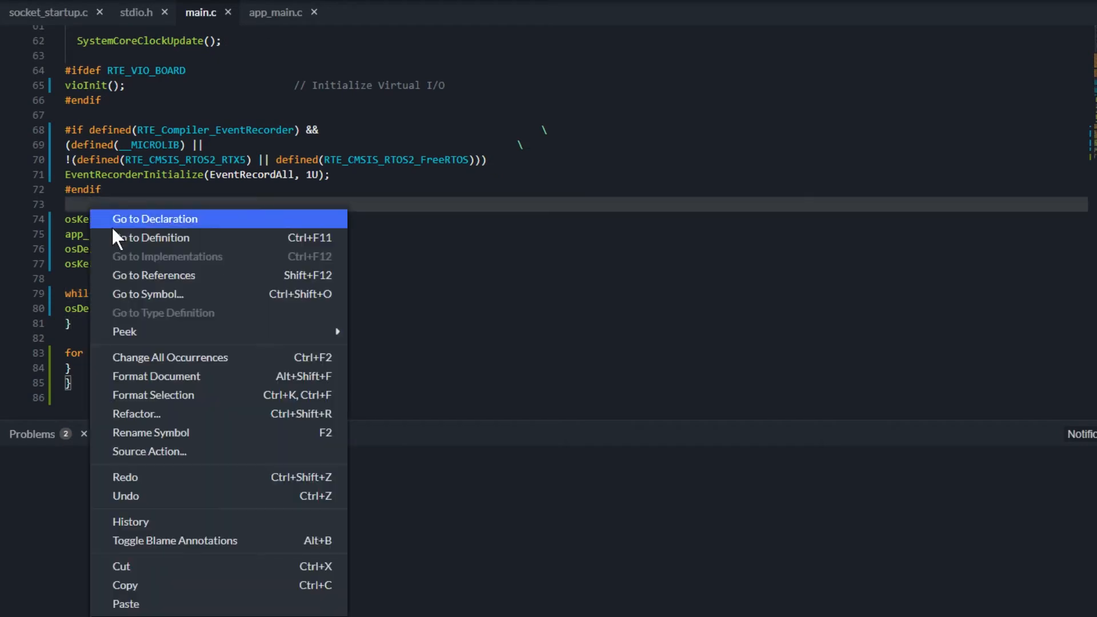
# Step: Jump to main.c's LPUART3 callback definitions via Go to Symbol, then switch to app_main.c
pyautogui.click(147, 294)
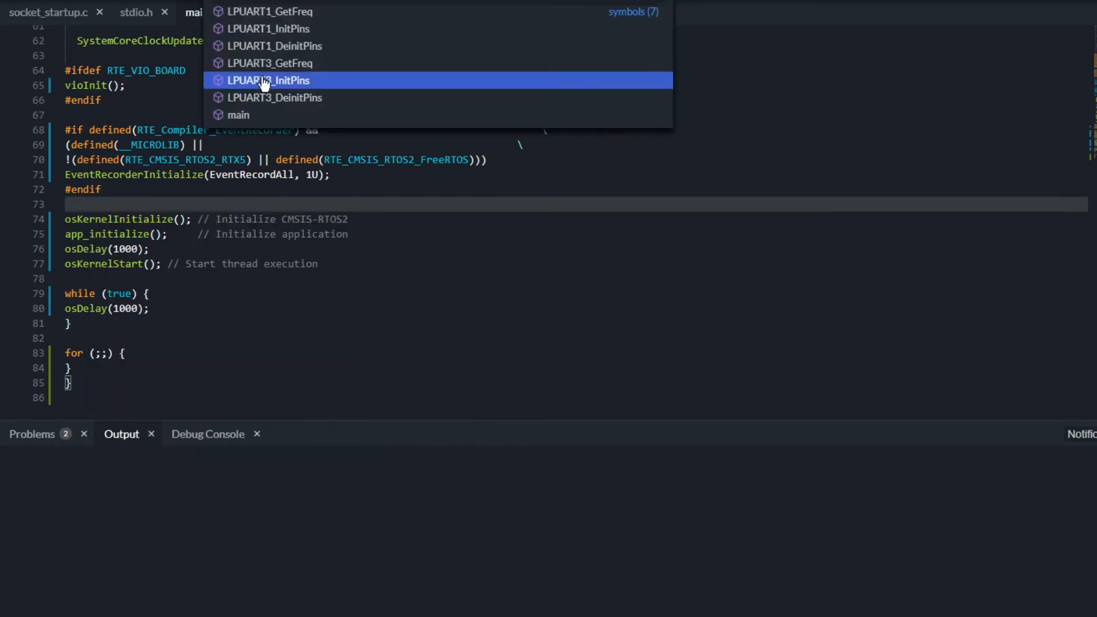
pyautogui.click(269, 62)
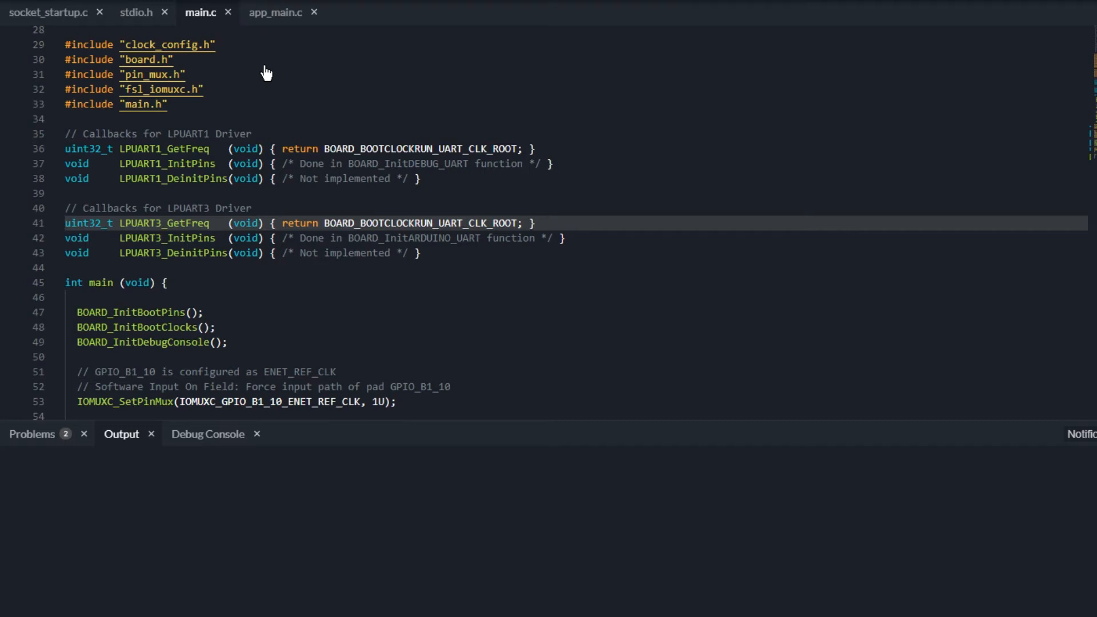
pyautogui.click(274, 13)
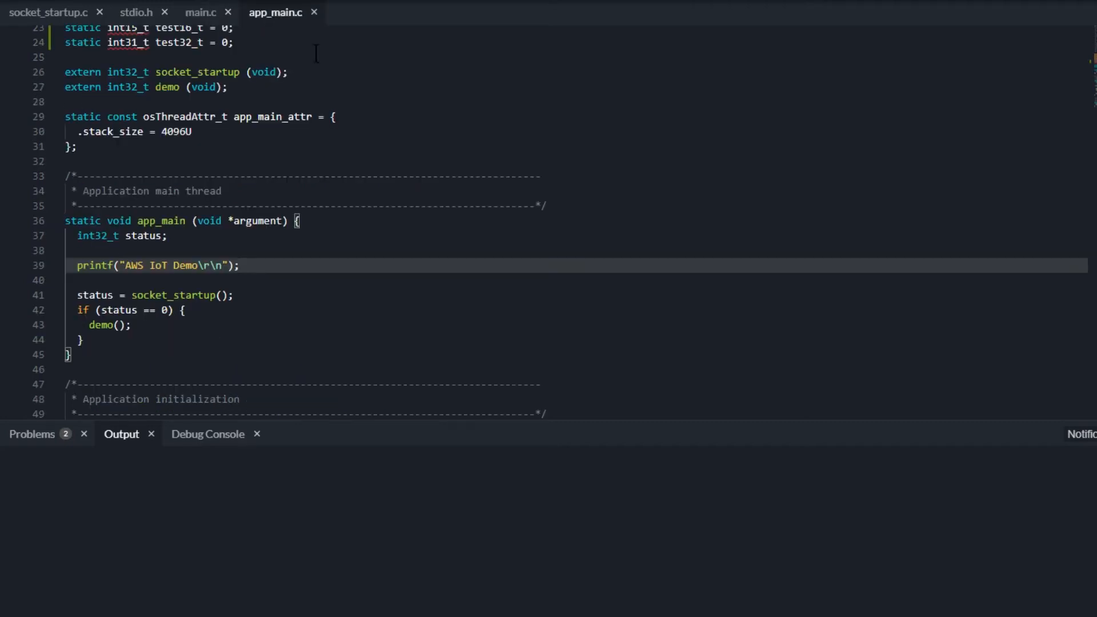
# Step: Insert osDelay(1000); below the AWS IoT Demo printf using the IntelliSense suggestion
pyautogui.press('enter')
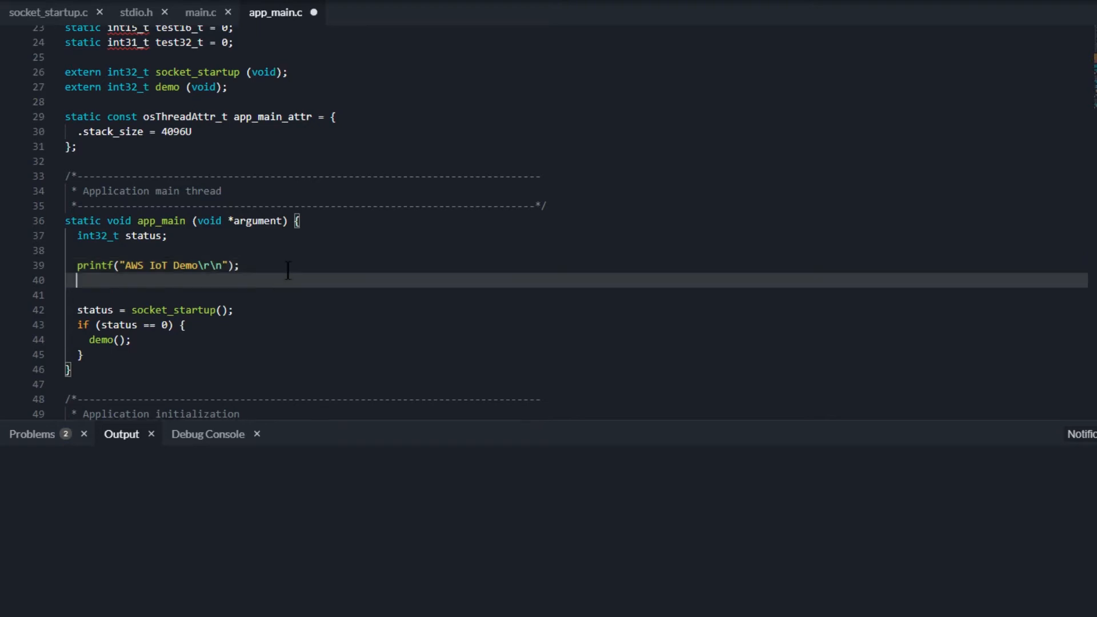
pyautogui.write('osd')
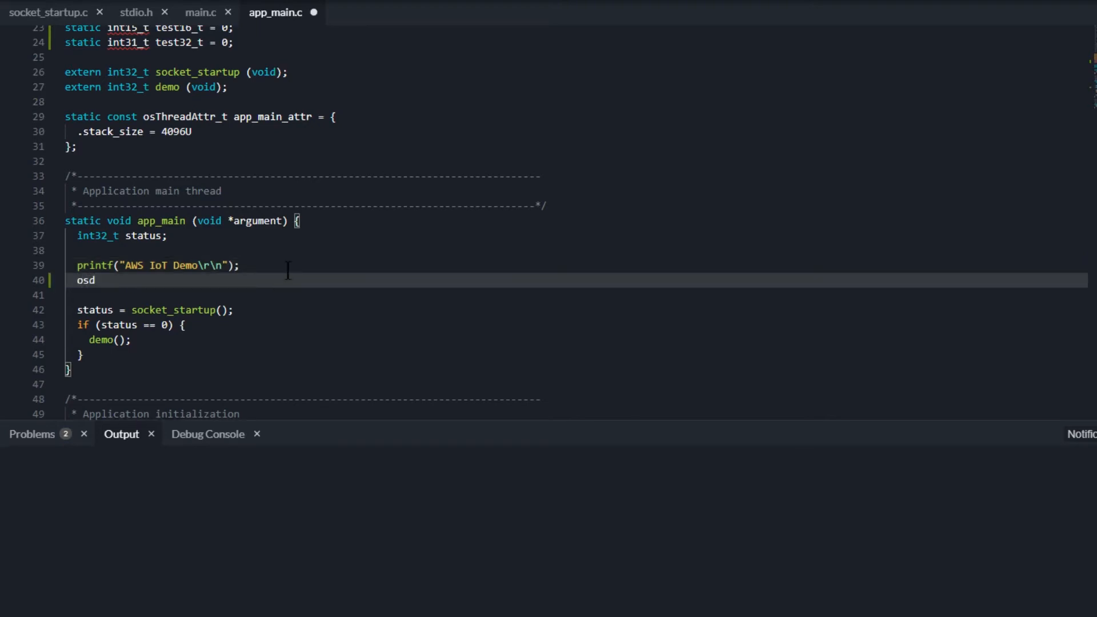
pyautogui.write('d')
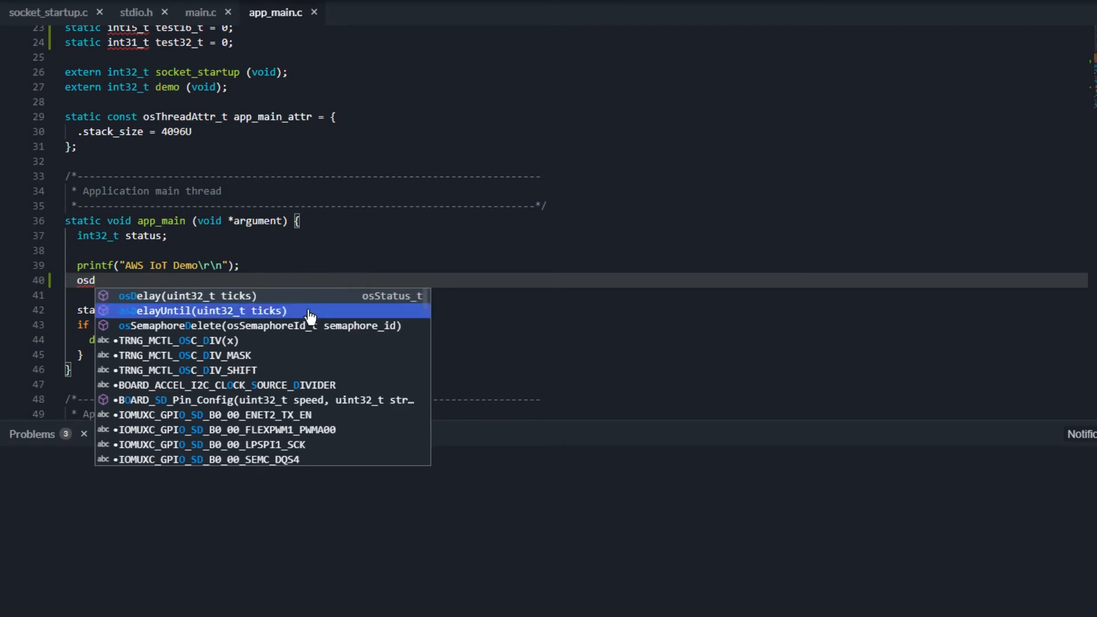
pyautogui.moveTo(373, 295)
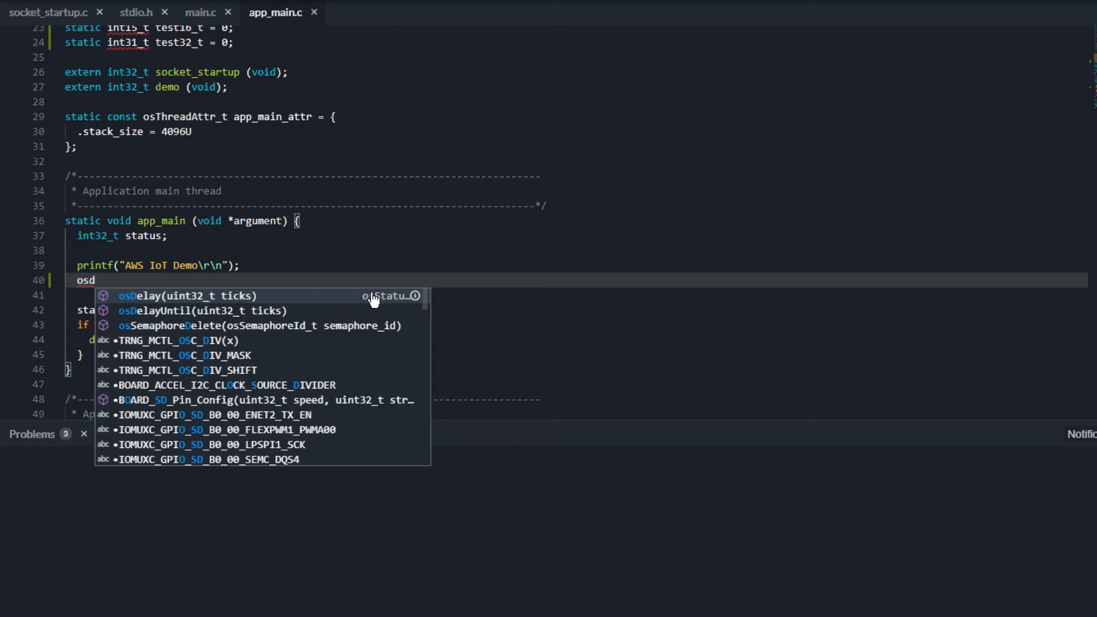
pyautogui.moveTo(390, 299)
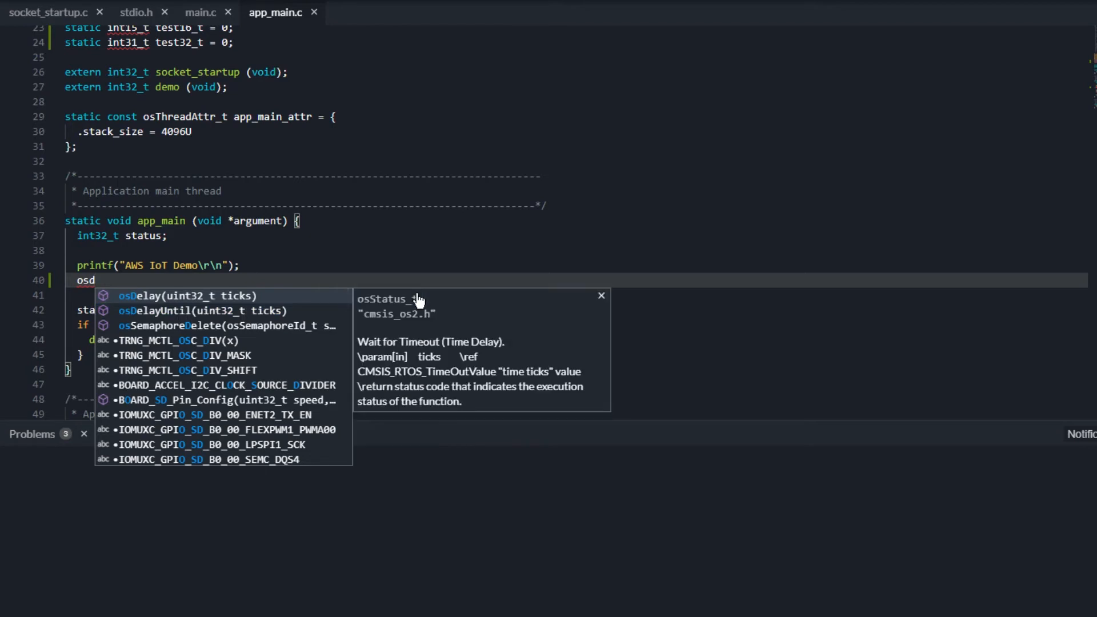
pyautogui.moveTo(599, 296)
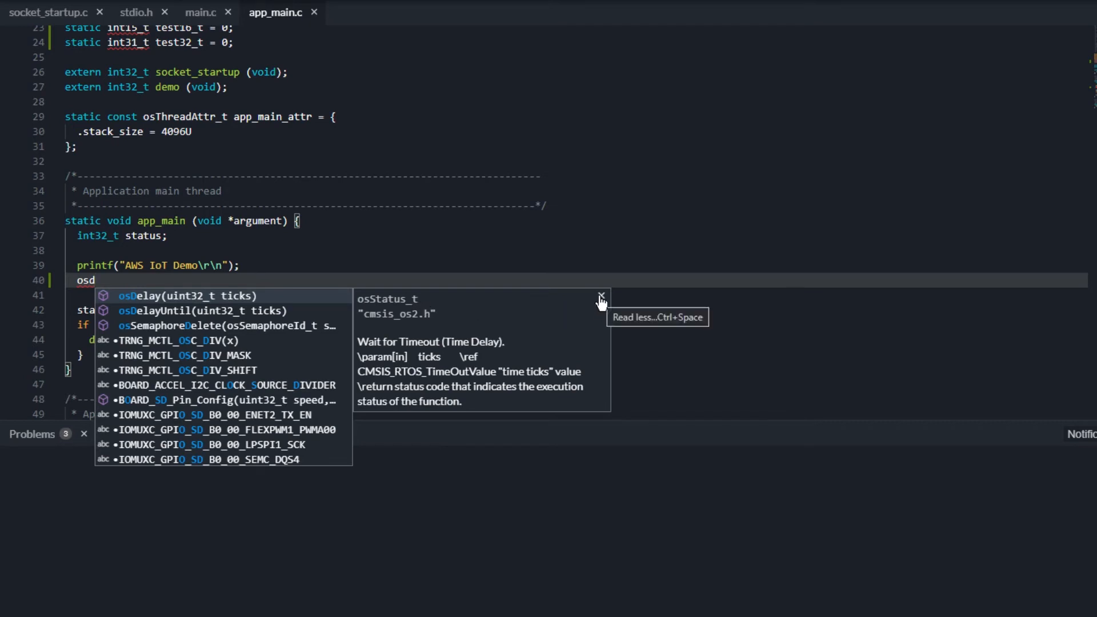
pyautogui.click(600, 297)
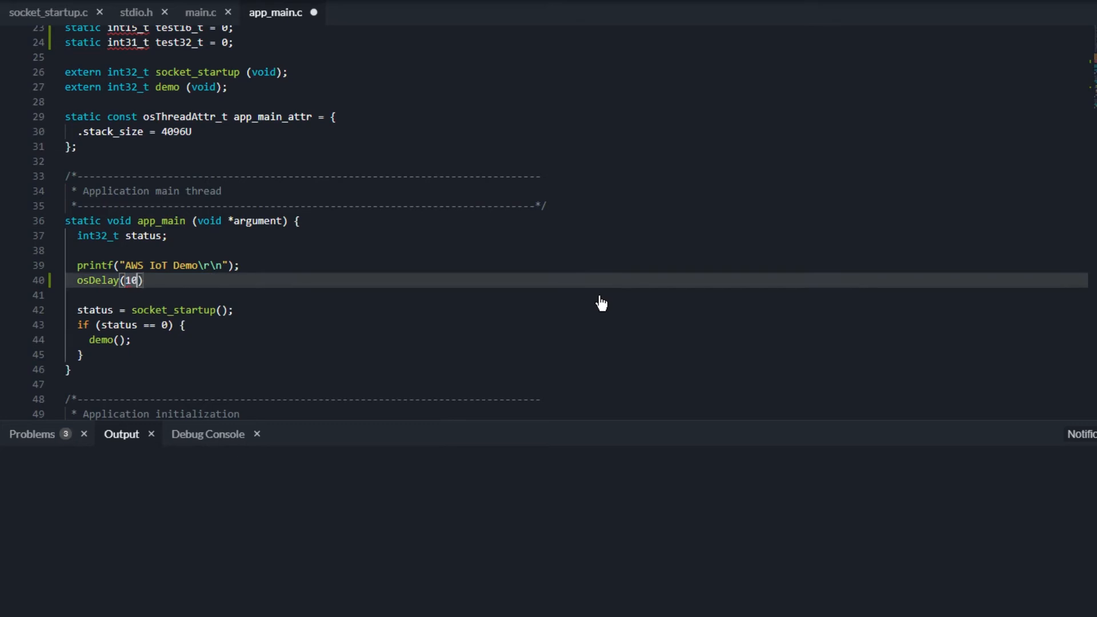
pyautogui.write('00;')
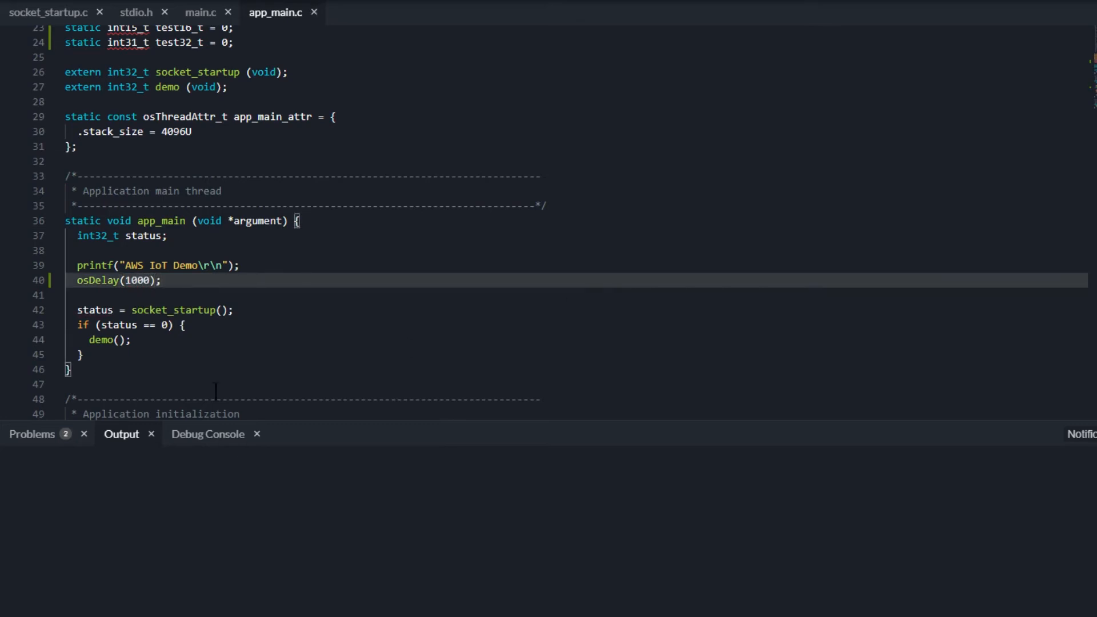
# Step: Quick-fix the int31_t error on line 24 to int32_t from Problems, then open iot_demo.c
pyautogui.click(32, 433)
pyautogui.write('6')
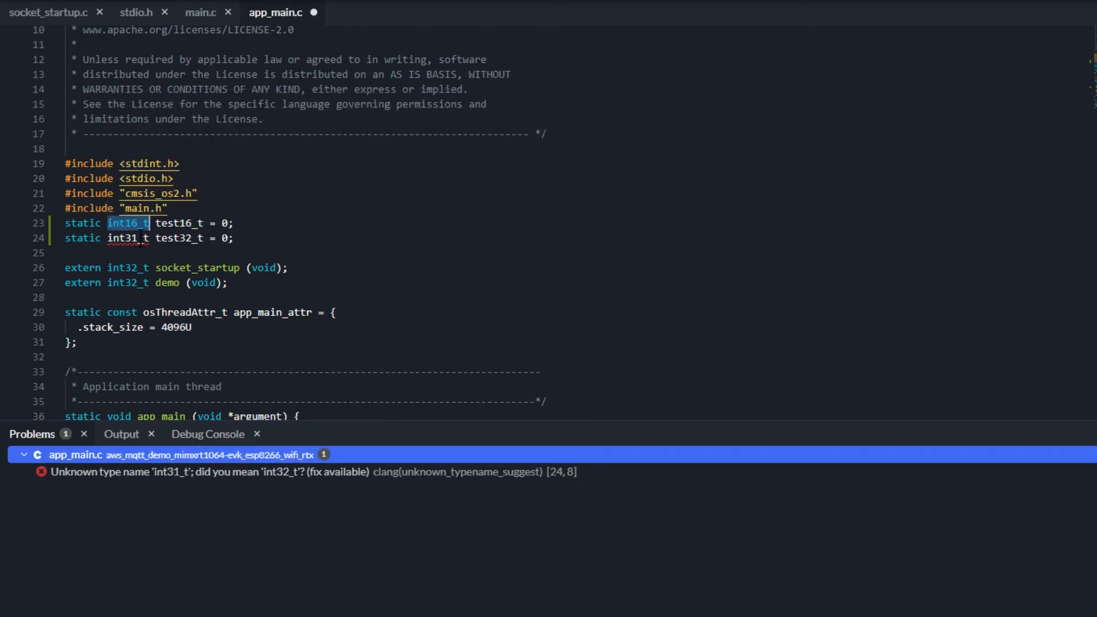
pyautogui.click(130, 237)
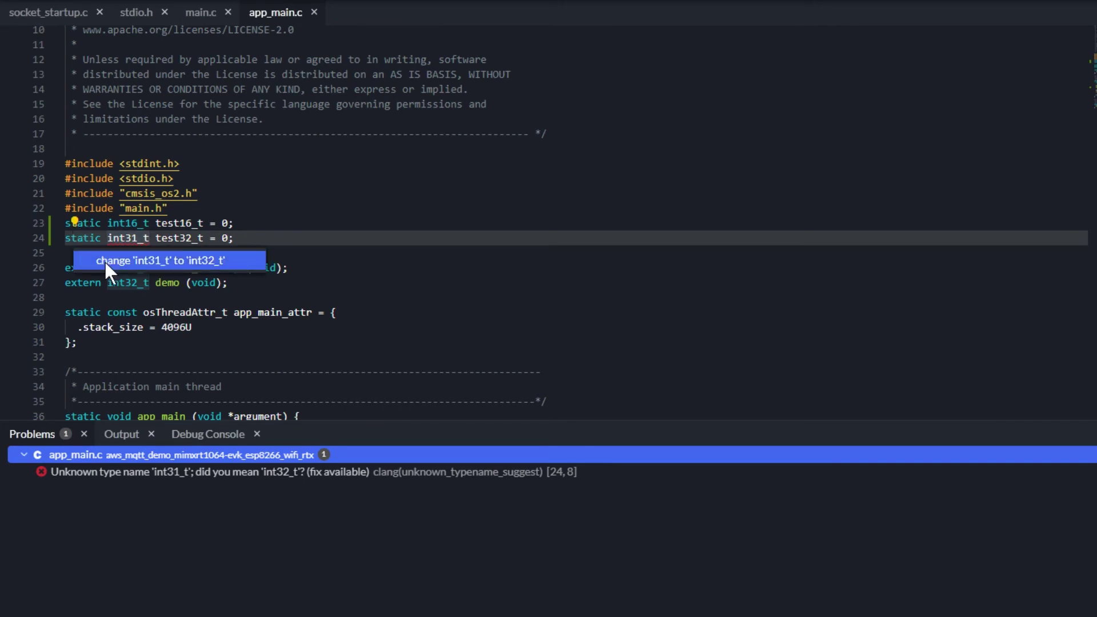
pyautogui.click(161, 260)
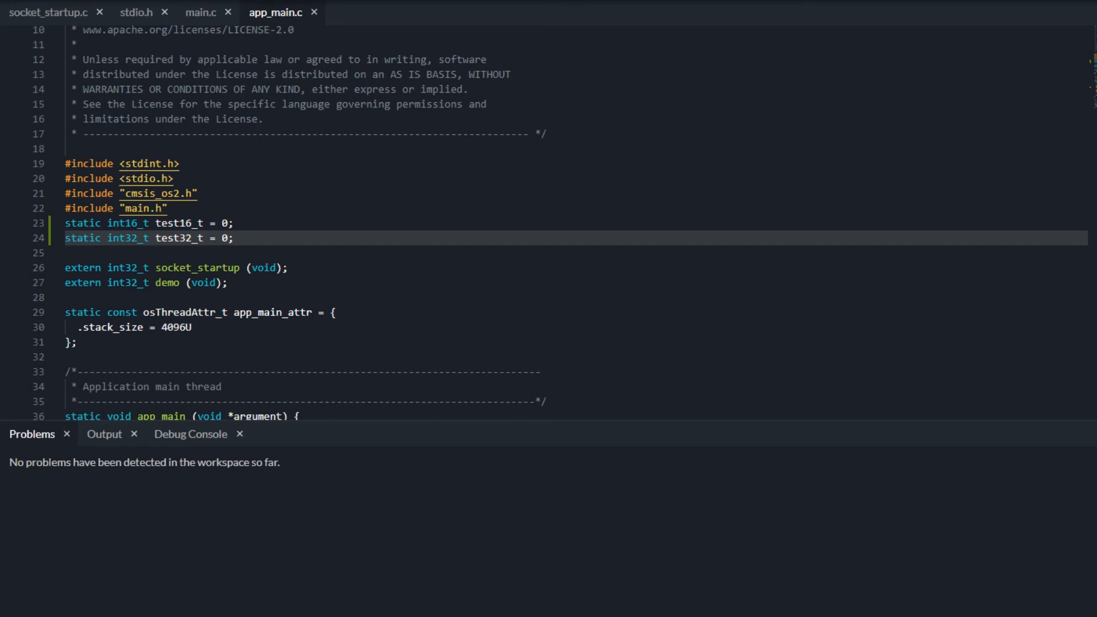
pyautogui.click(361, 12)
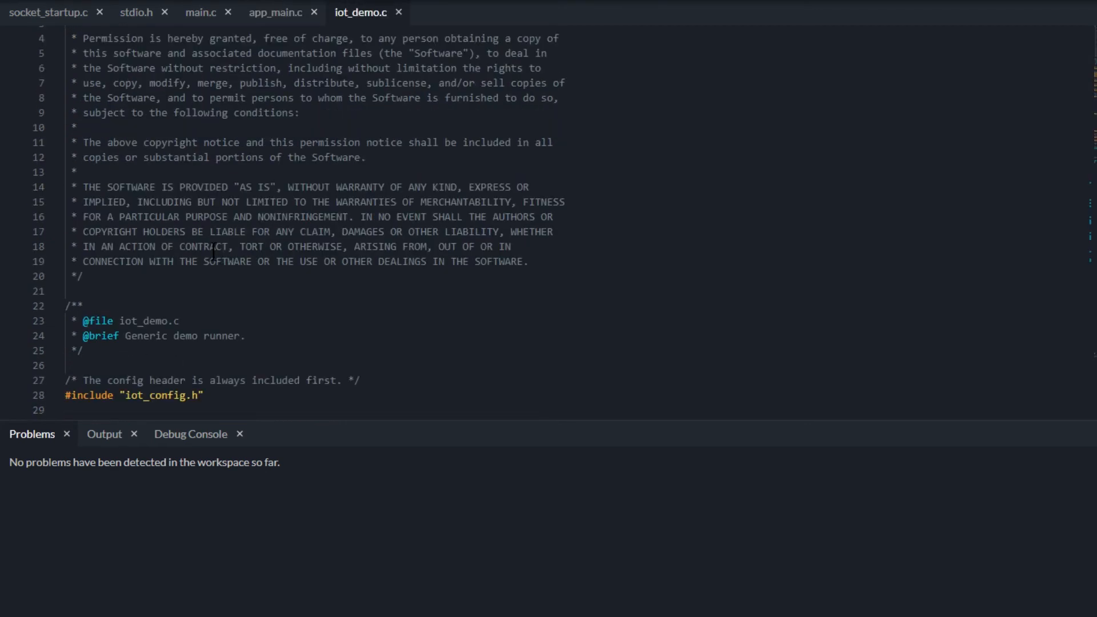
# Step: Rename iot_demo.c's credentials variable to mycredentials everywhere, then return to main.c
pyautogui.scroll(-3)
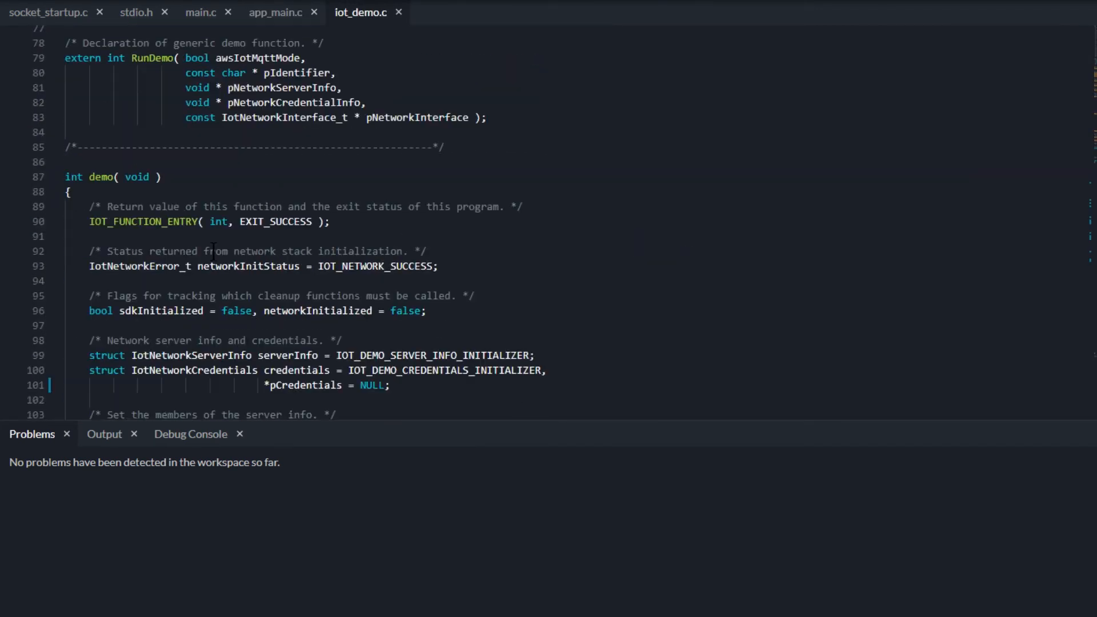
pyautogui.scroll(-3)
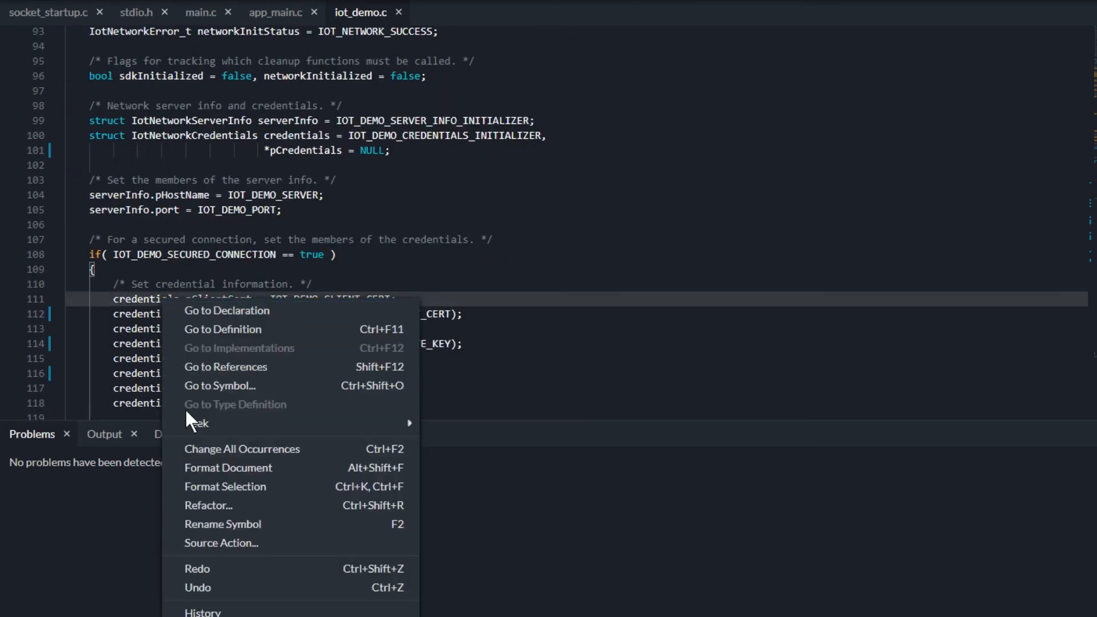
pyautogui.click(221, 523)
pyautogui.write('my')
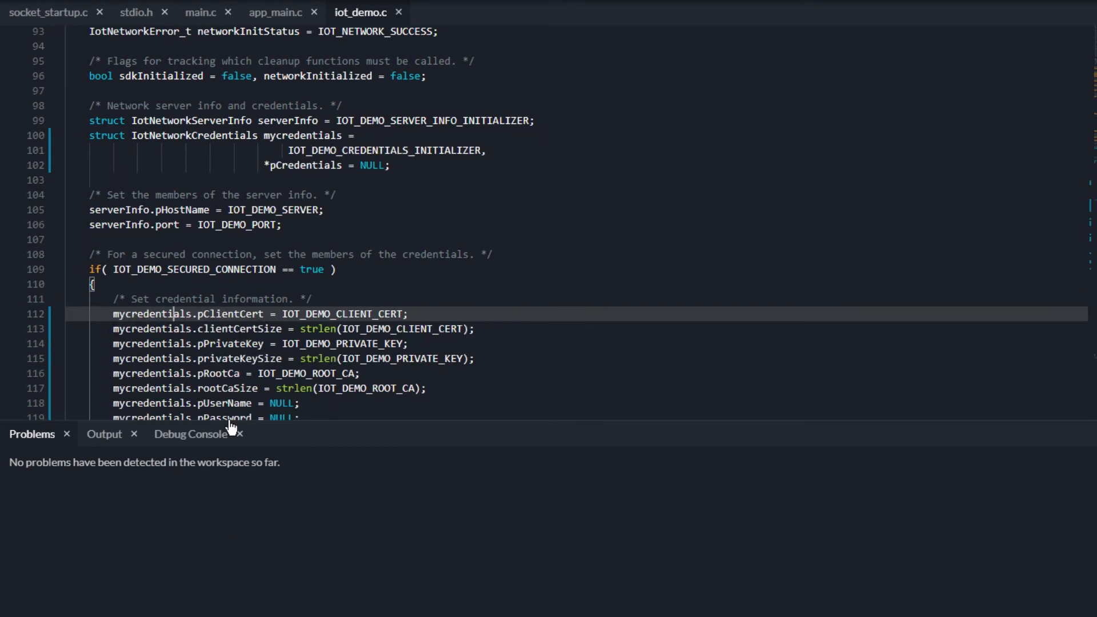
pyautogui.scroll(3)
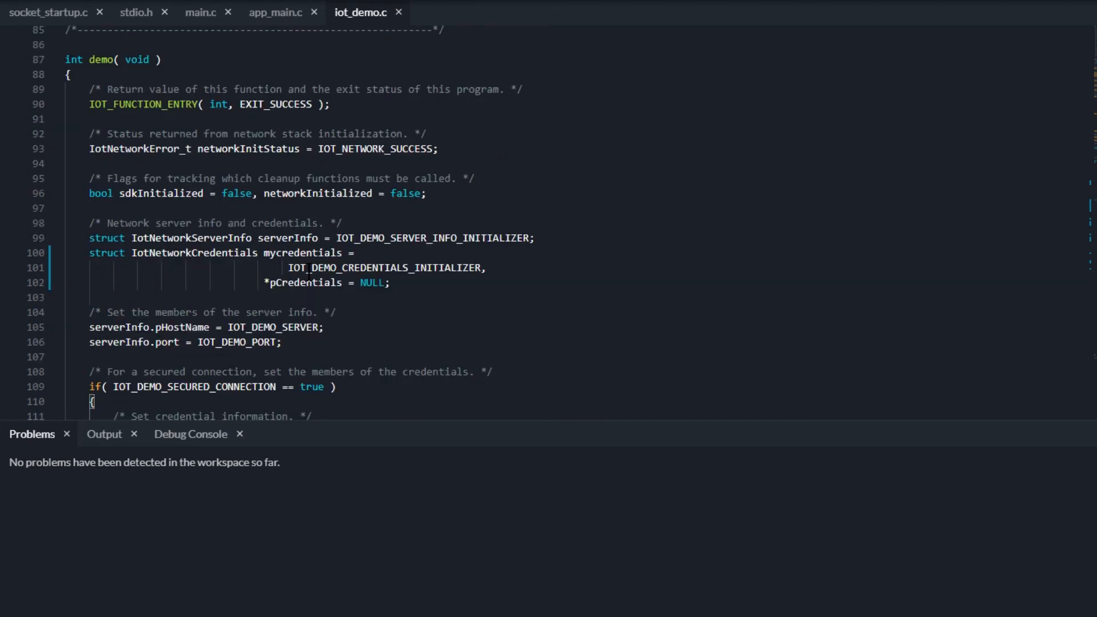
pyautogui.moveTo(319, 134)
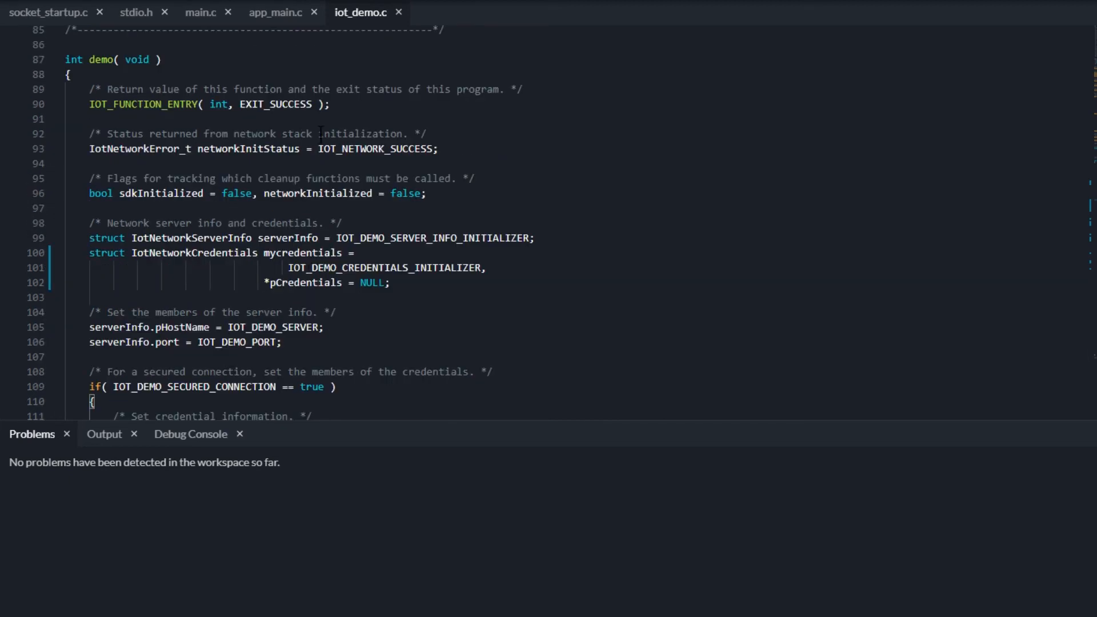
pyautogui.click(200, 13)
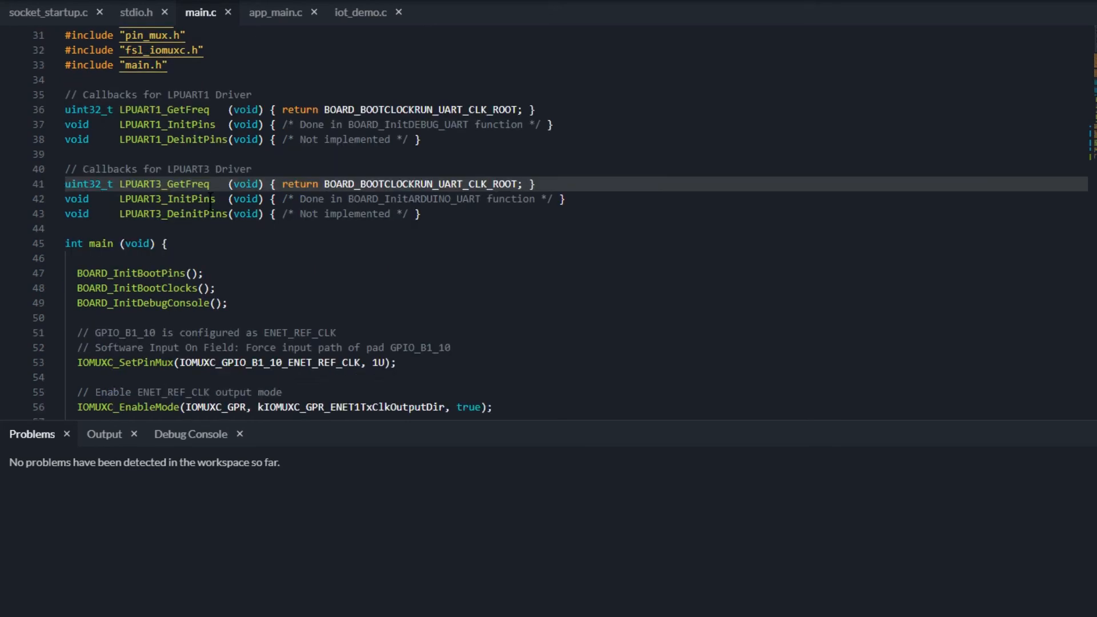
# Step: Format main.c lines 64–85 with Format Selection and deselect the reformatted code
pyautogui.scroll(-3)
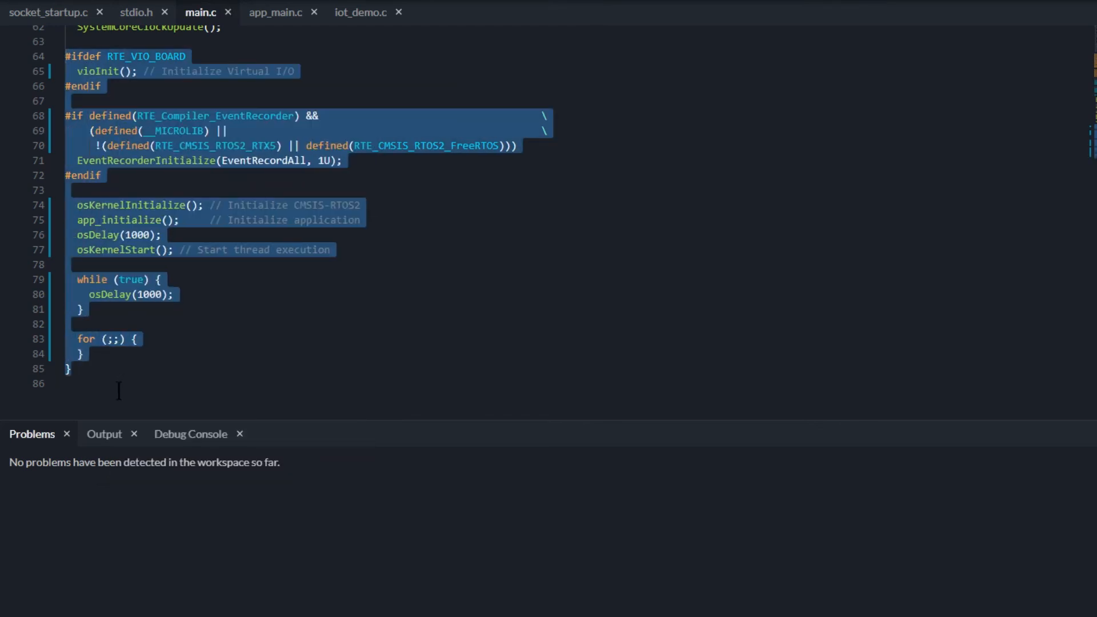
pyautogui.click(118, 383)
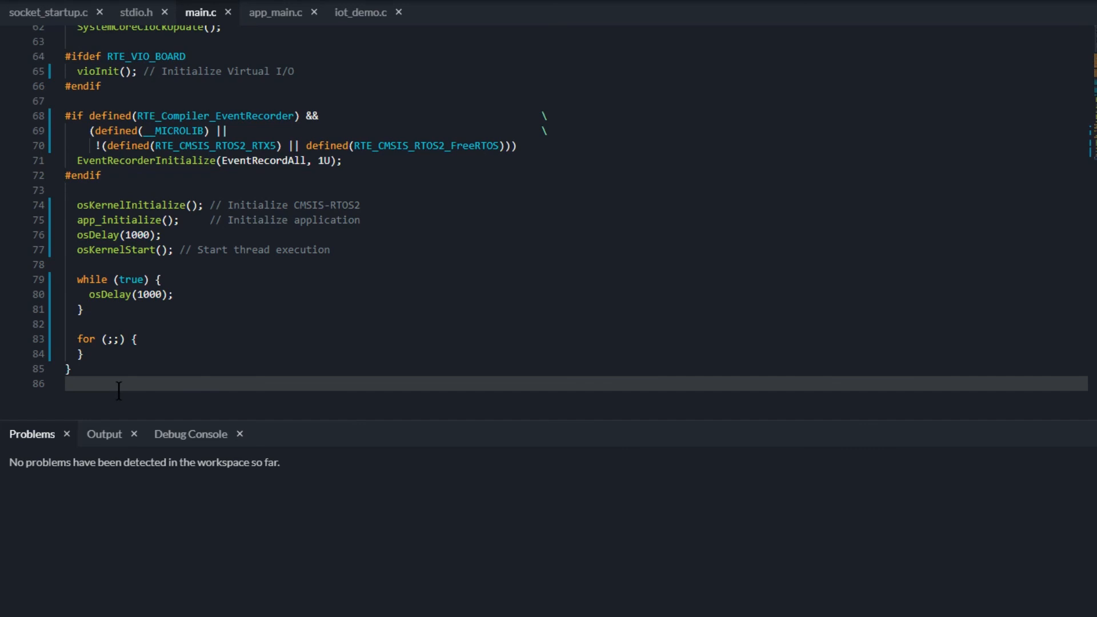